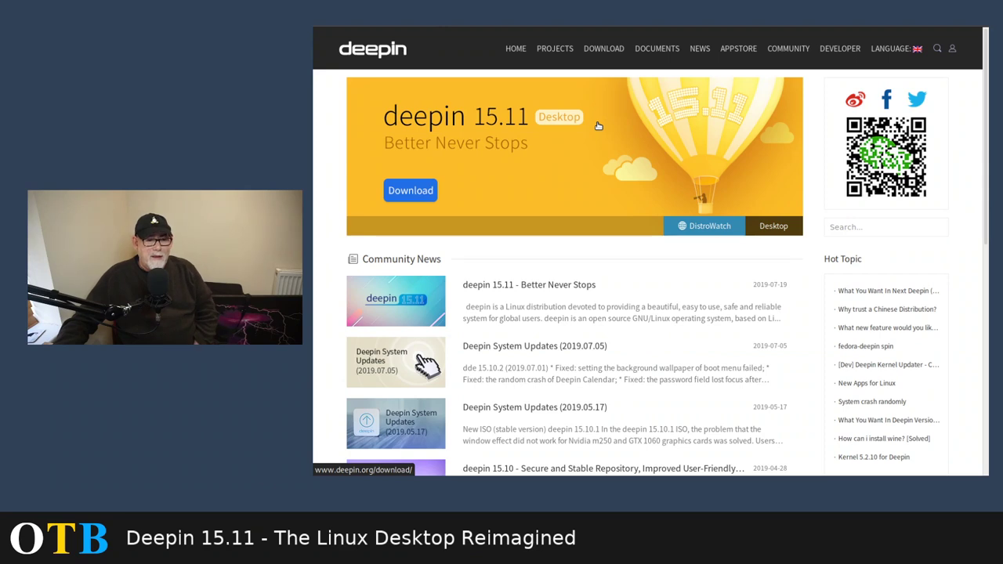
Reveal the DOWNLOAD menu on the deepin.org homepage, listing New Release and Mirrors
left_click(892, 47)
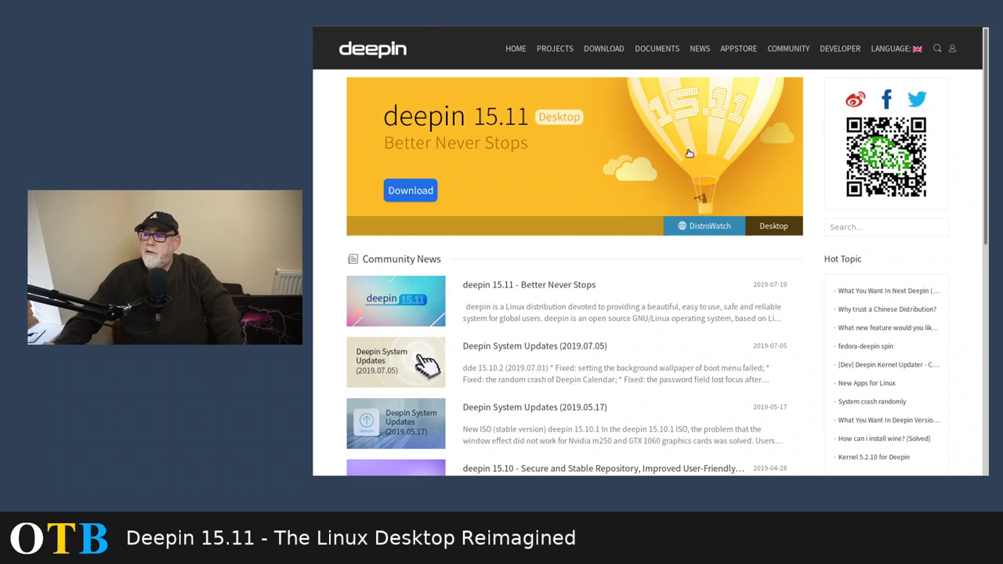
mouse_move(680, 157)
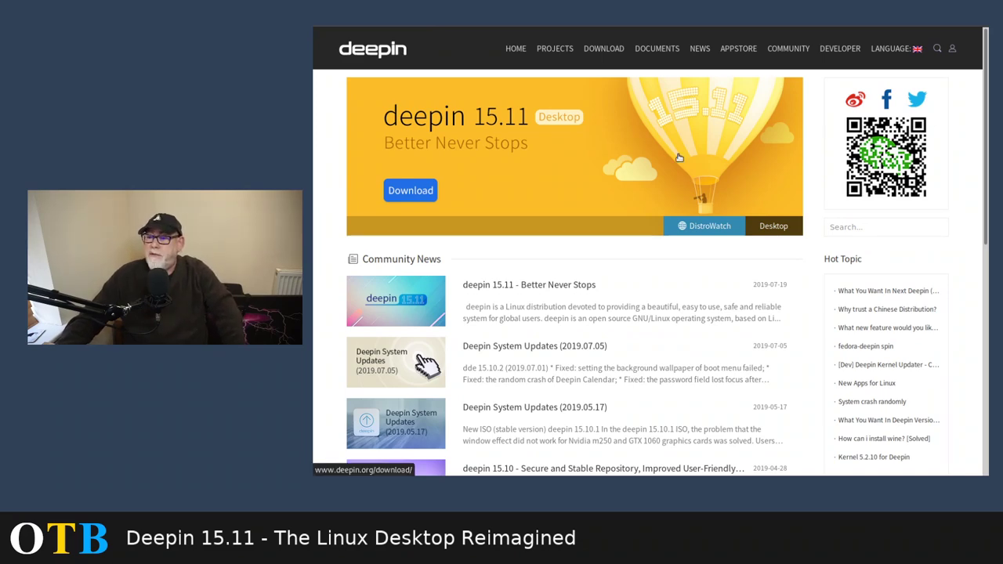
scroll("down", 3)
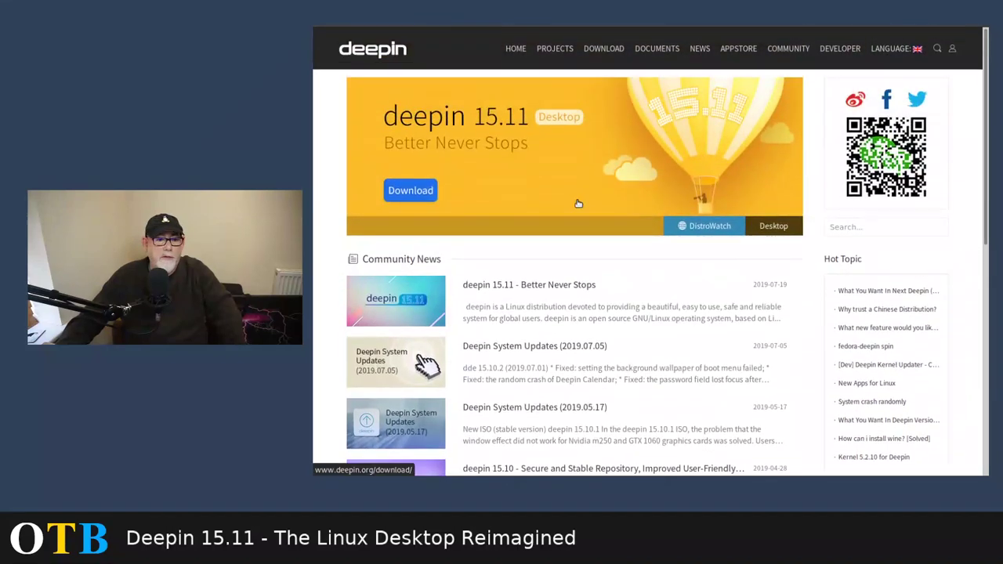
left_click(604, 47)
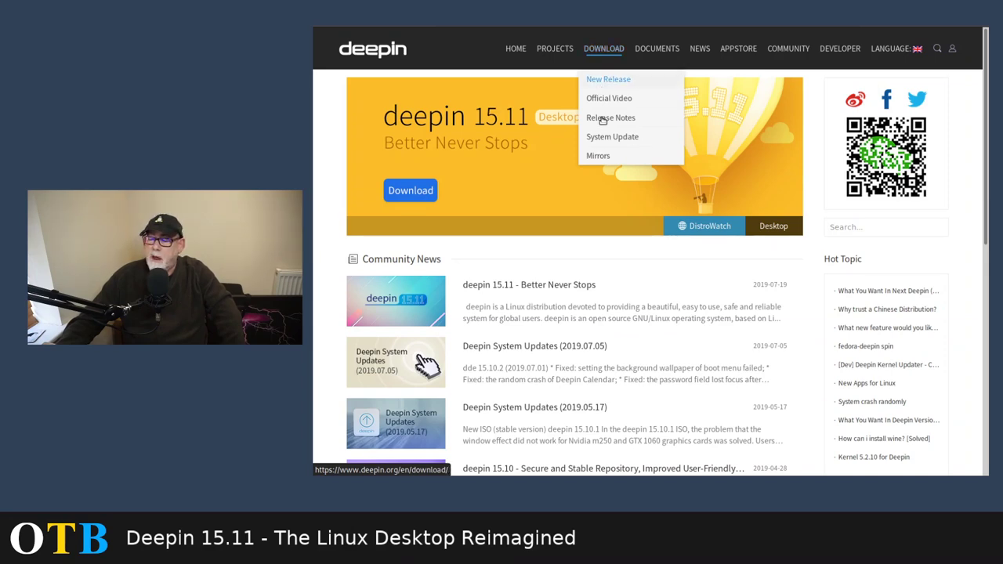
Show the New Release page with deepin 15.11 ISO sources like SourceForge and Google Drive
left_click(608, 78)
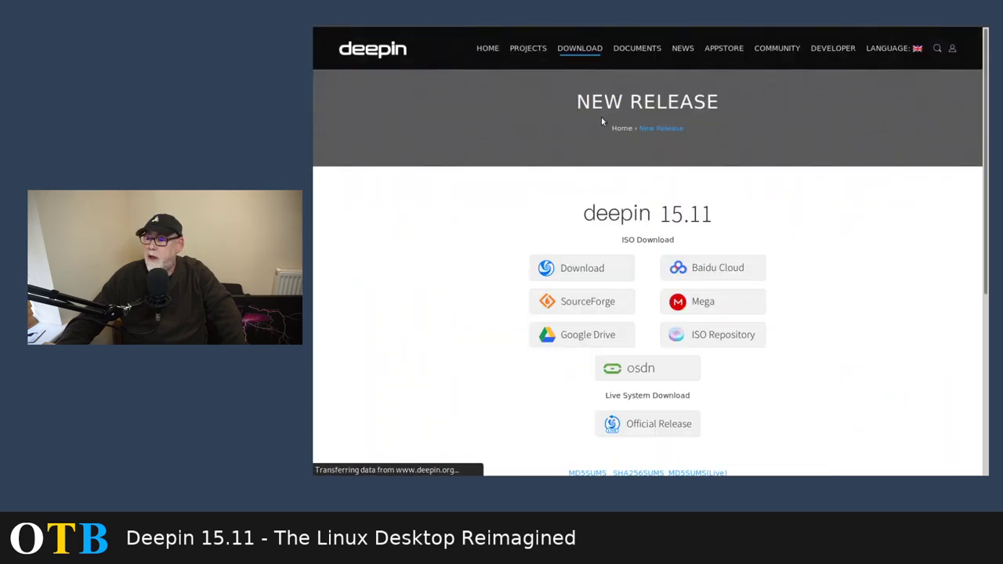
scroll("down", 3)
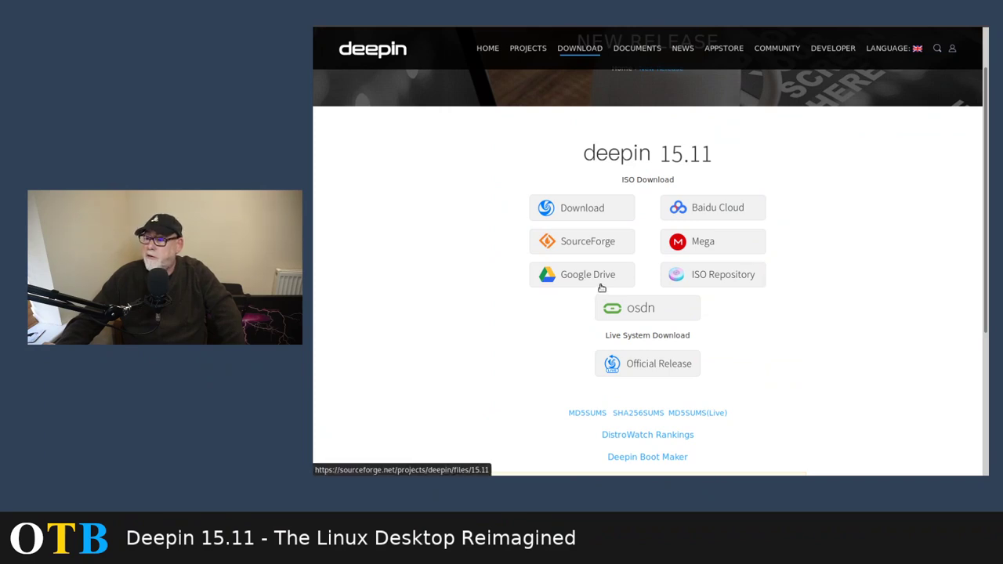
mouse_move(940, 254)
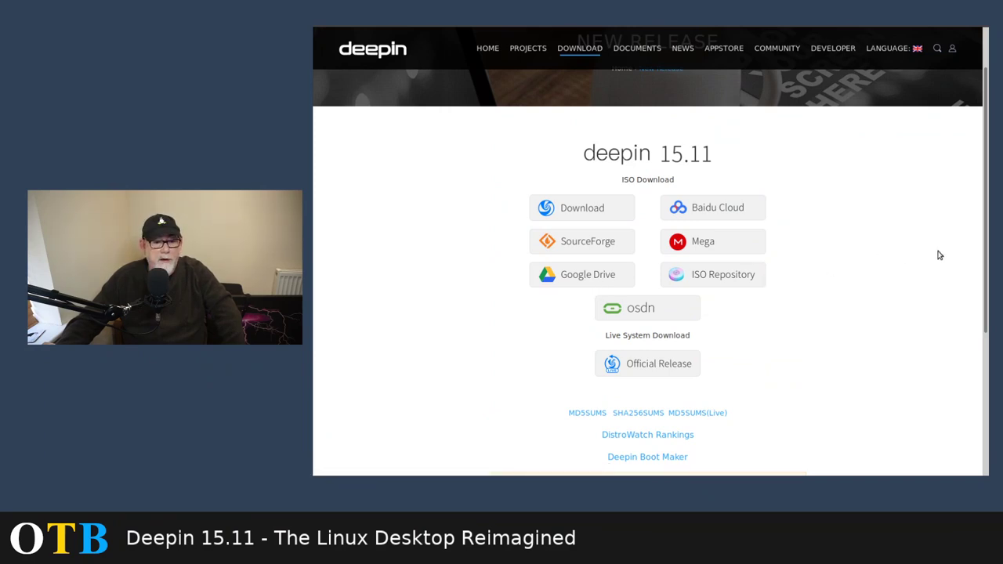
mouse_move(899, 255)
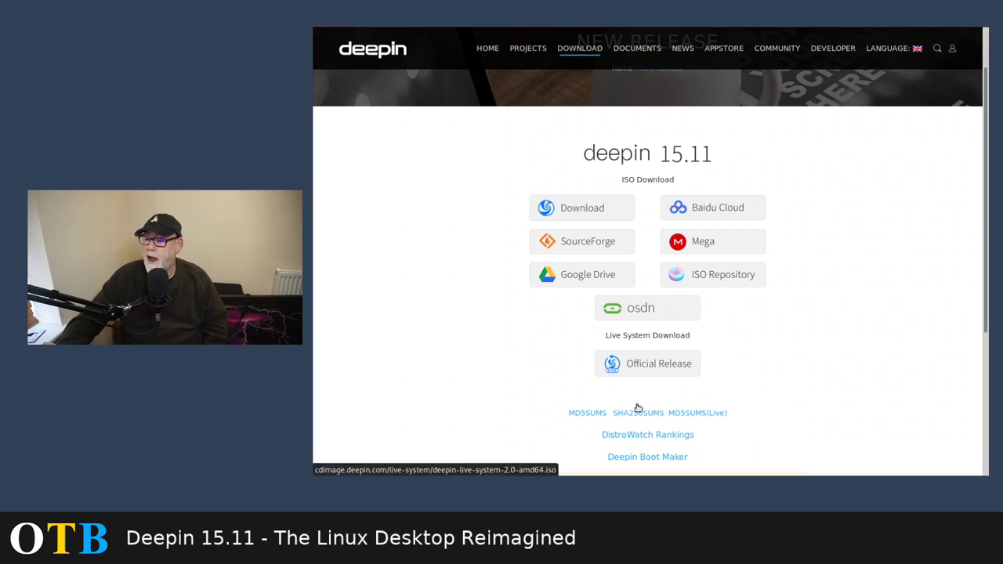
mouse_move(878, 377)
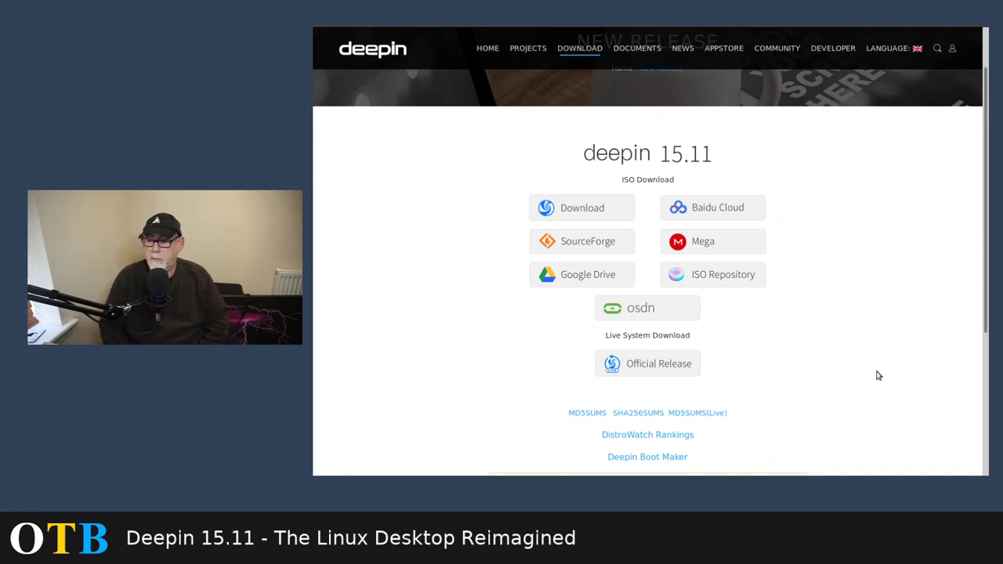
mouse_move(866, 373)
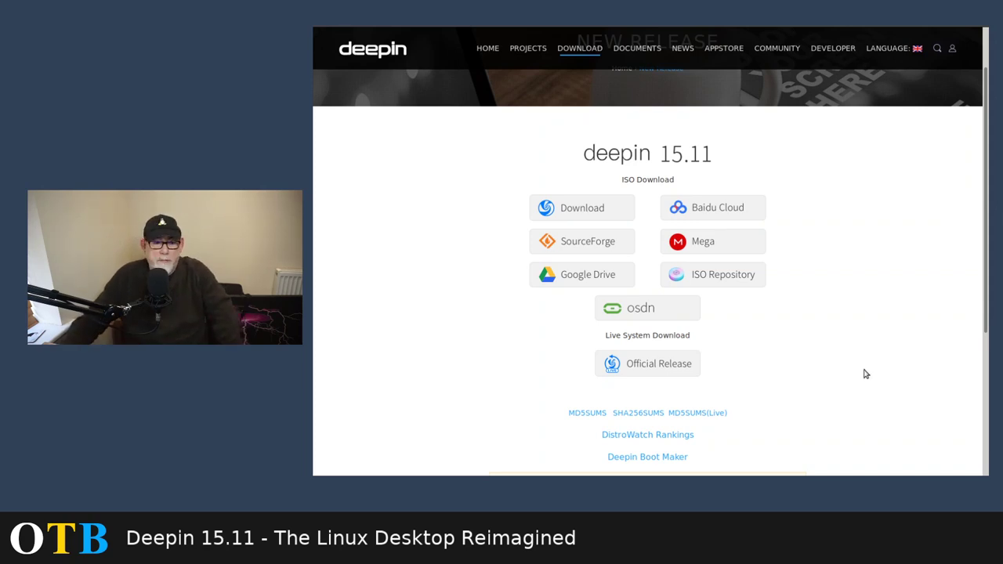
mouse_move(668, 402)
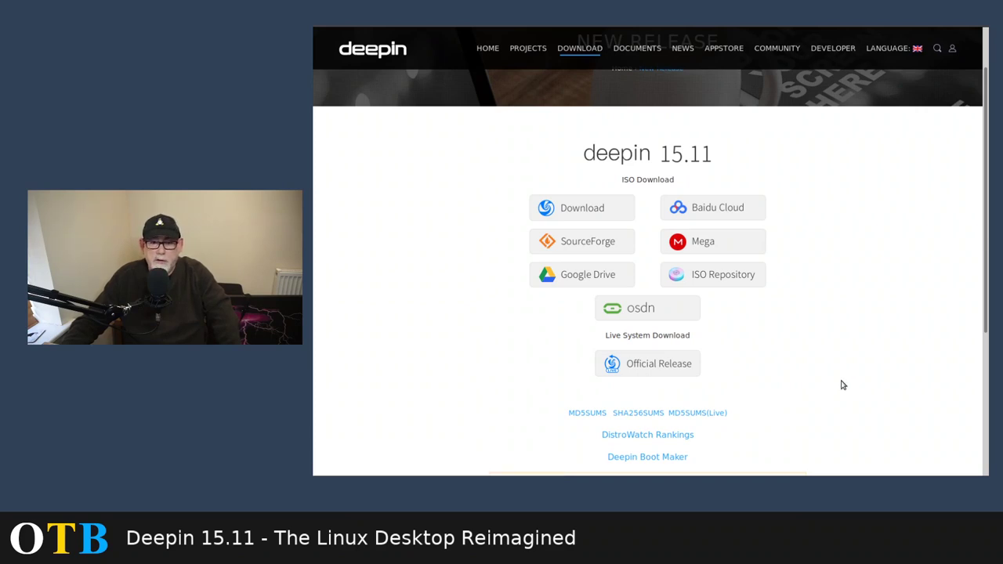
mouse_move(733, 351)
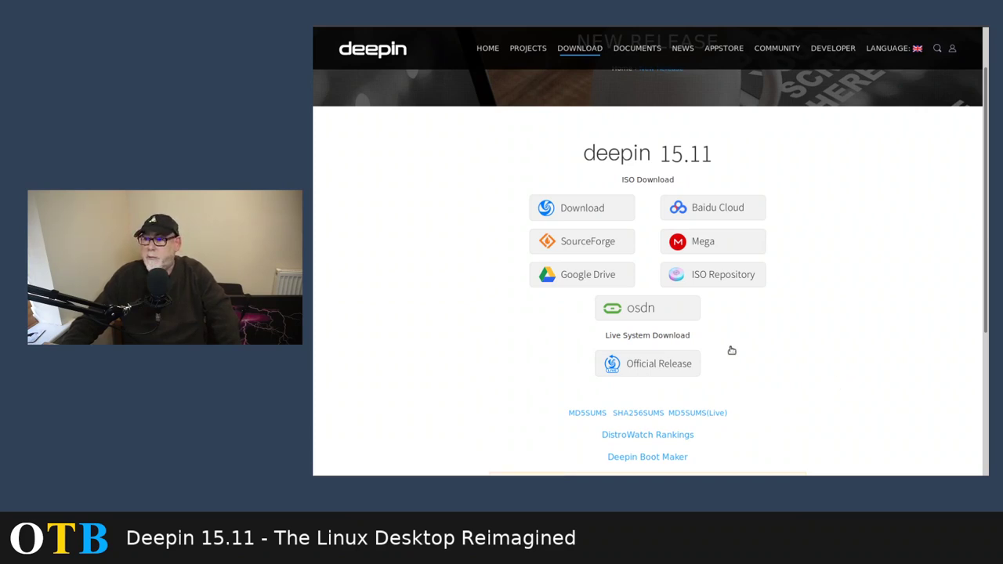
mouse_move(588, 274)
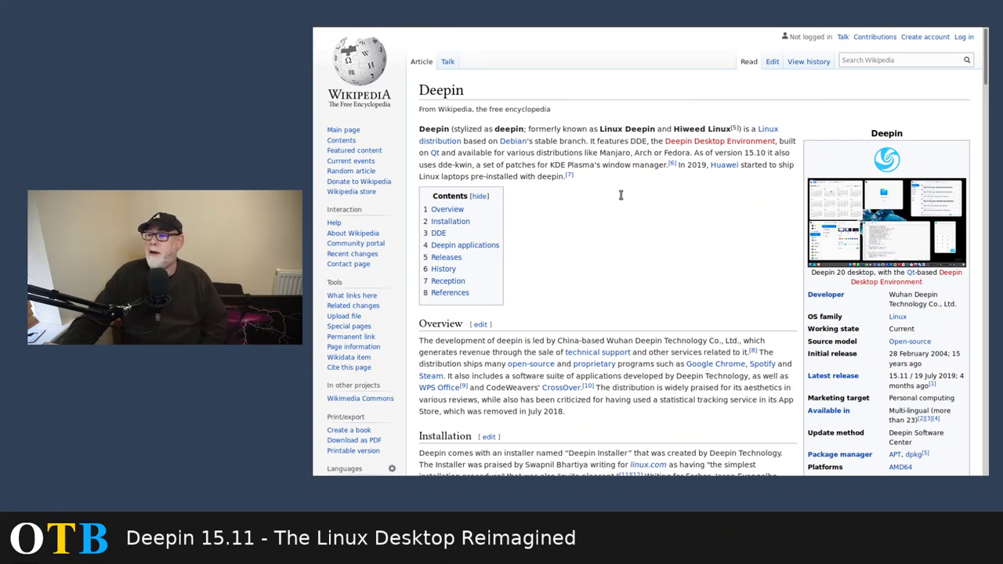
mouse_move(620, 200)
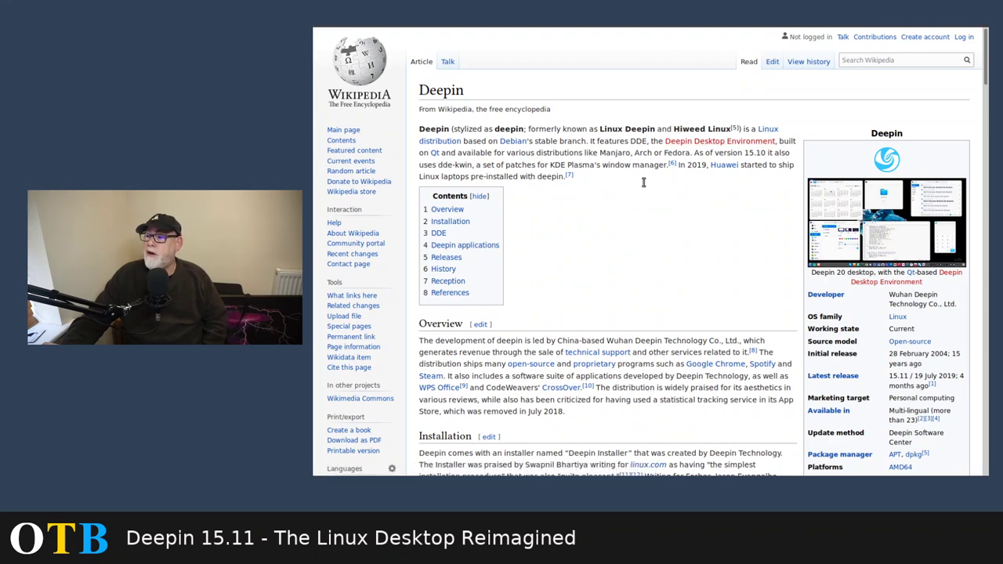
mouse_move(647, 190)
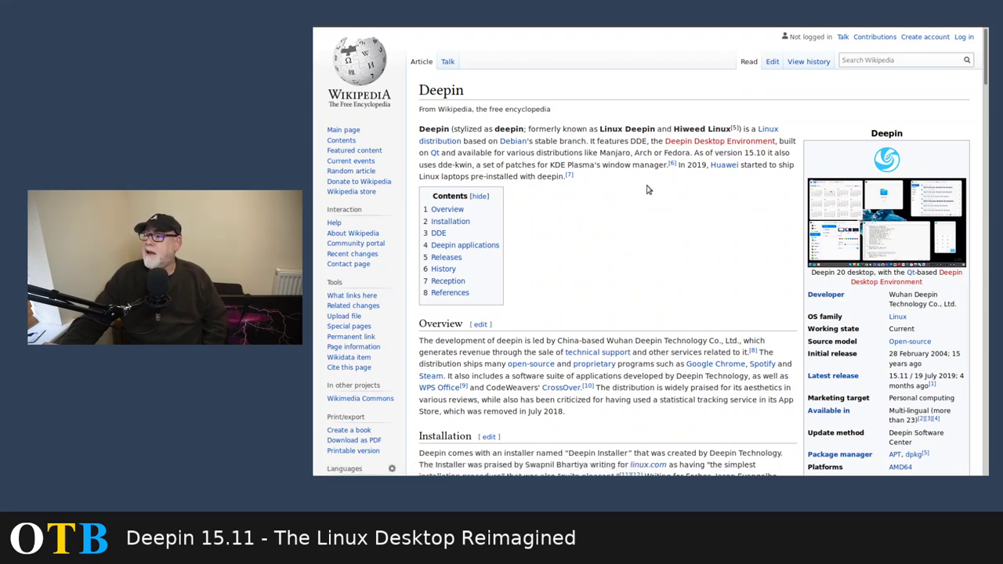
mouse_move(735, 223)
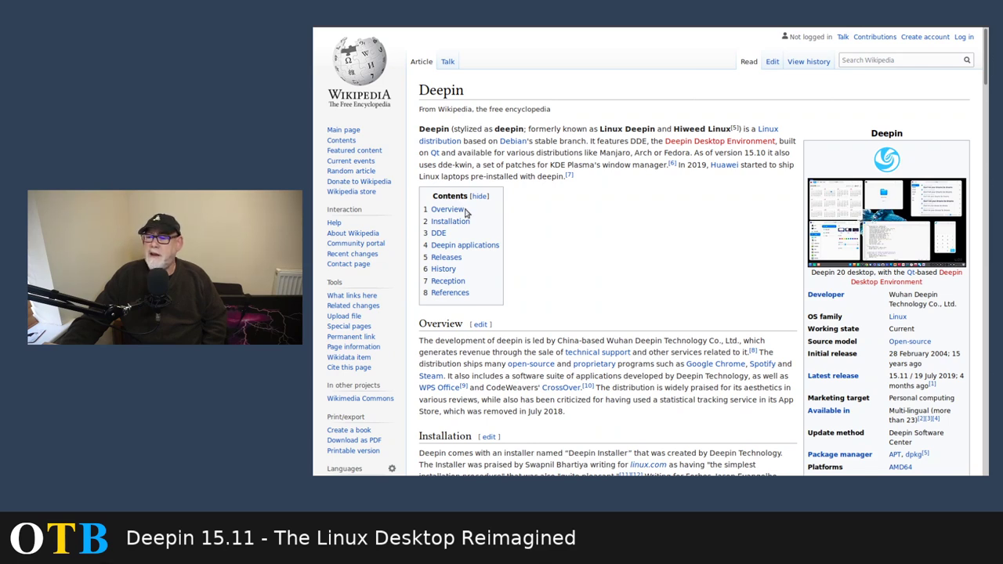
mouse_move(611, 232)
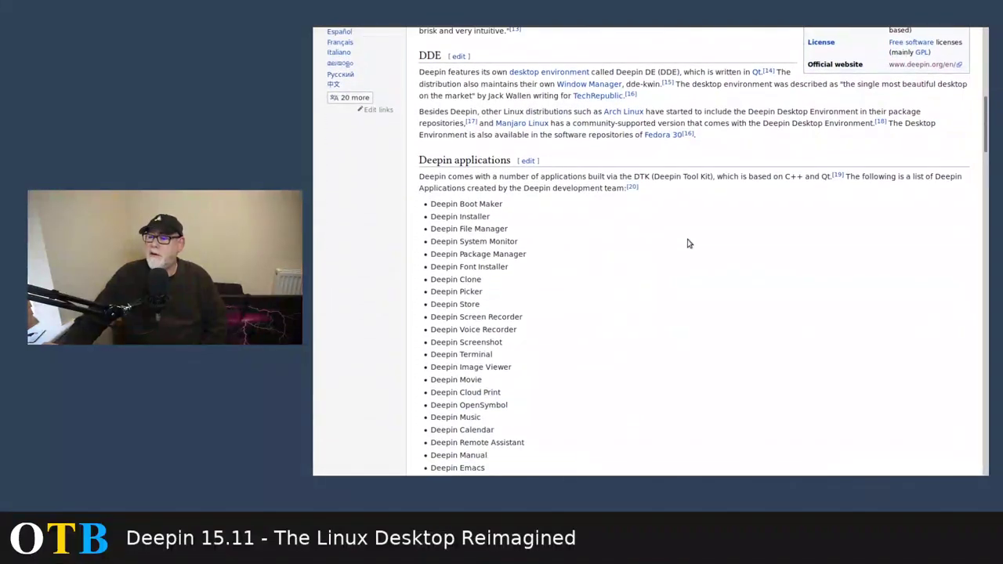
Scroll past the Deepin applications list to the Releases version history table
scroll("down", 3)
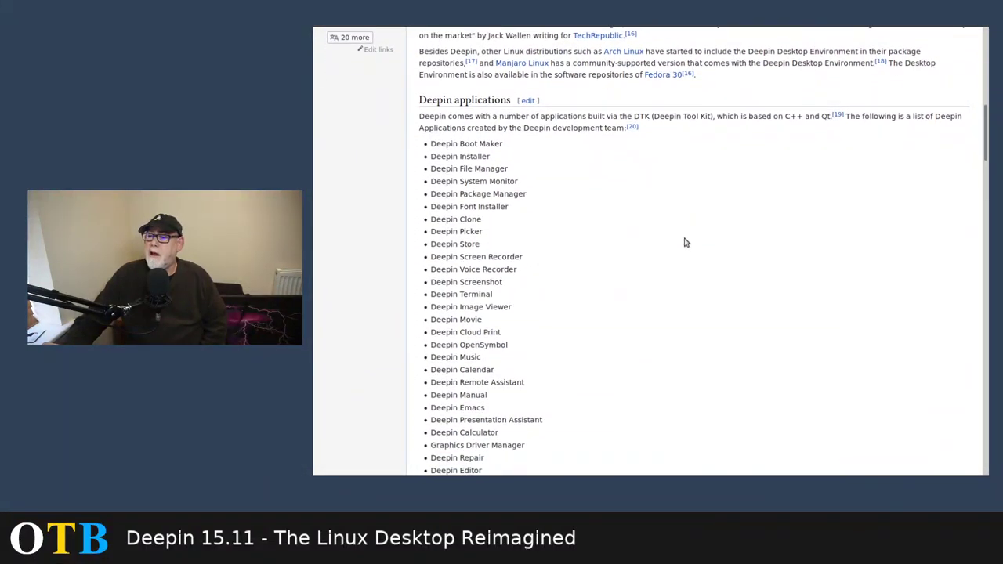
scroll("down", 3)
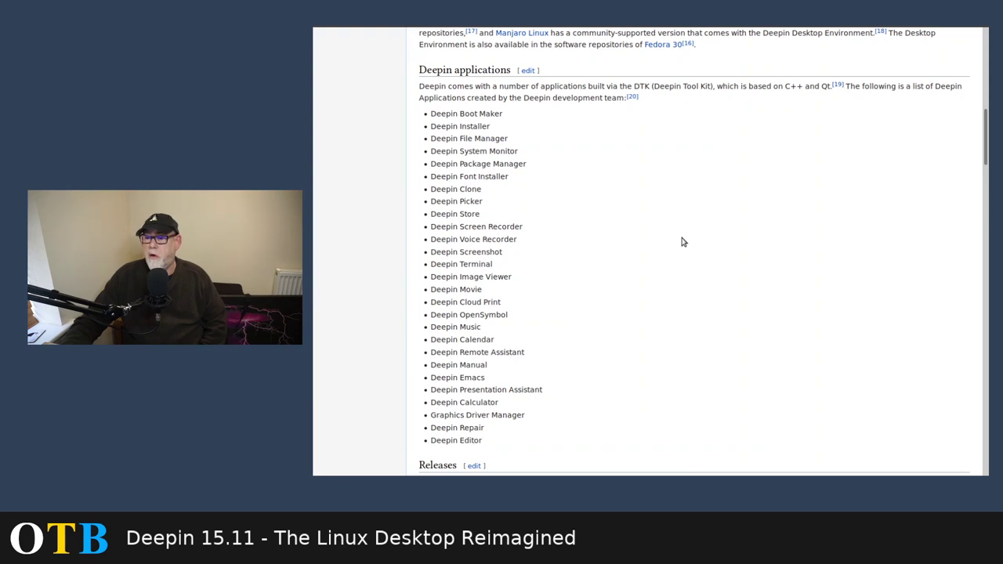
mouse_move(676, 241)
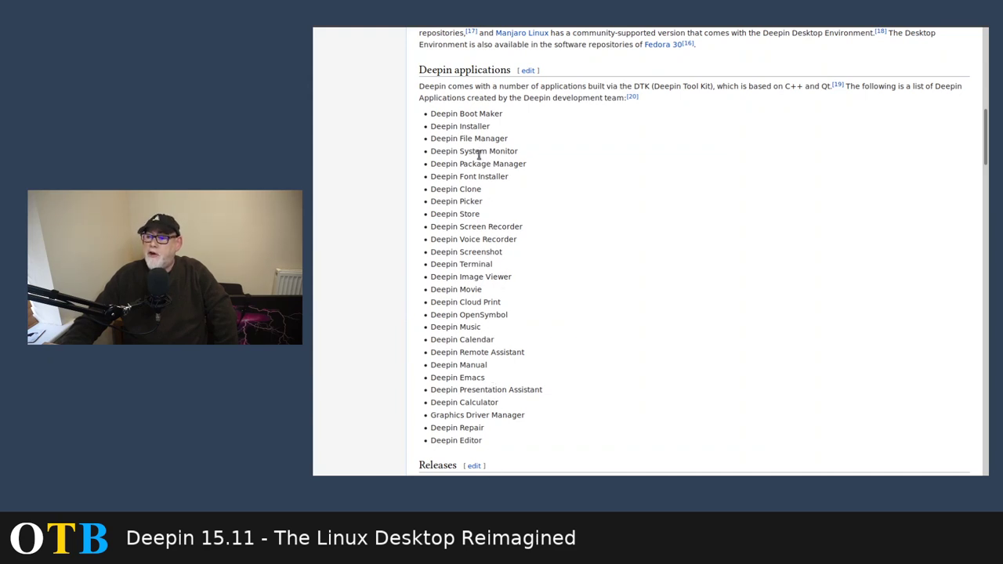
scroll("down", 3)
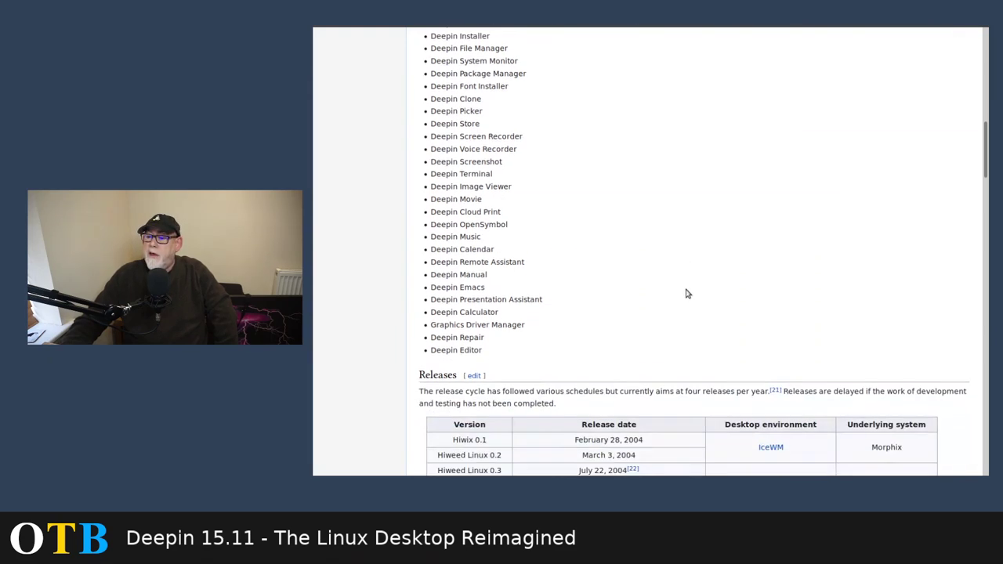
scroll("down", 3)
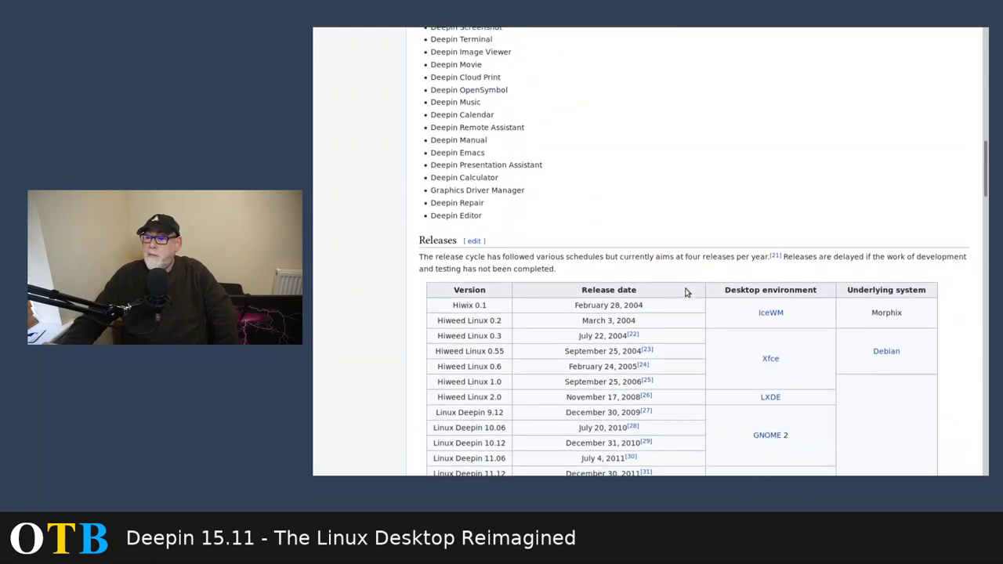
Scroll the Releases table to its final rows, Deepin 15.11 and Deepin 20, above History
scroll("down", 3)
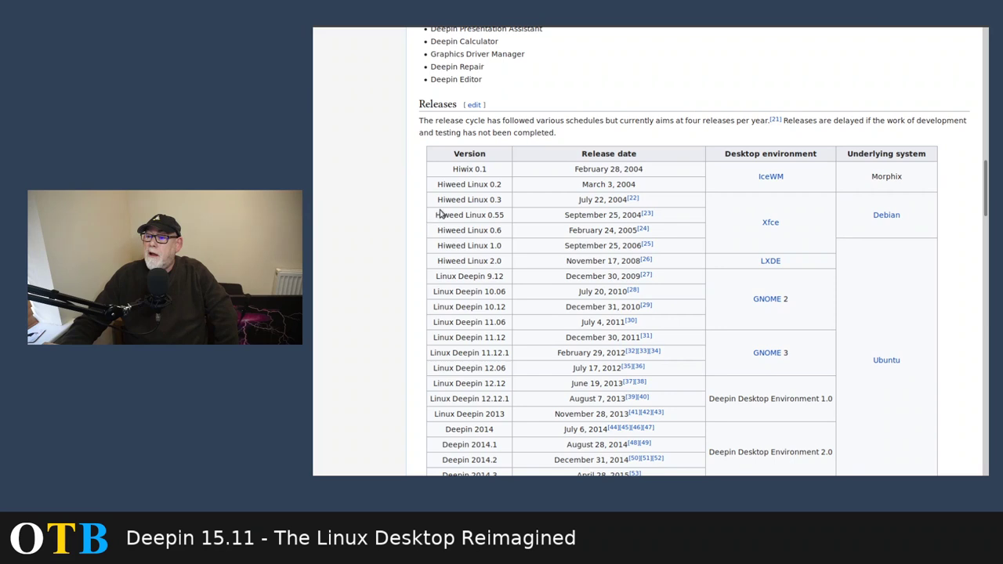
mouse_move(549, 213)
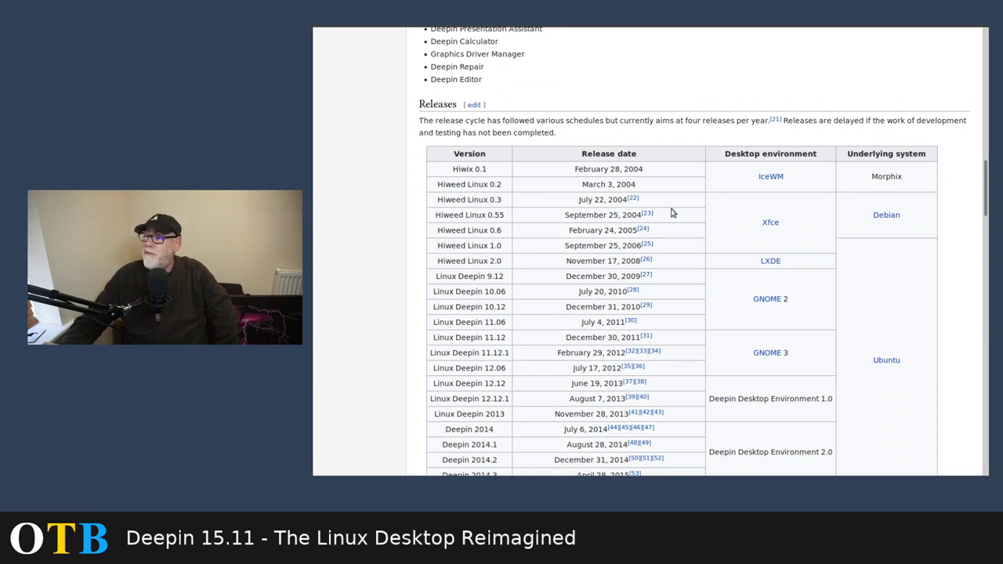
mouse_move(693, 235)
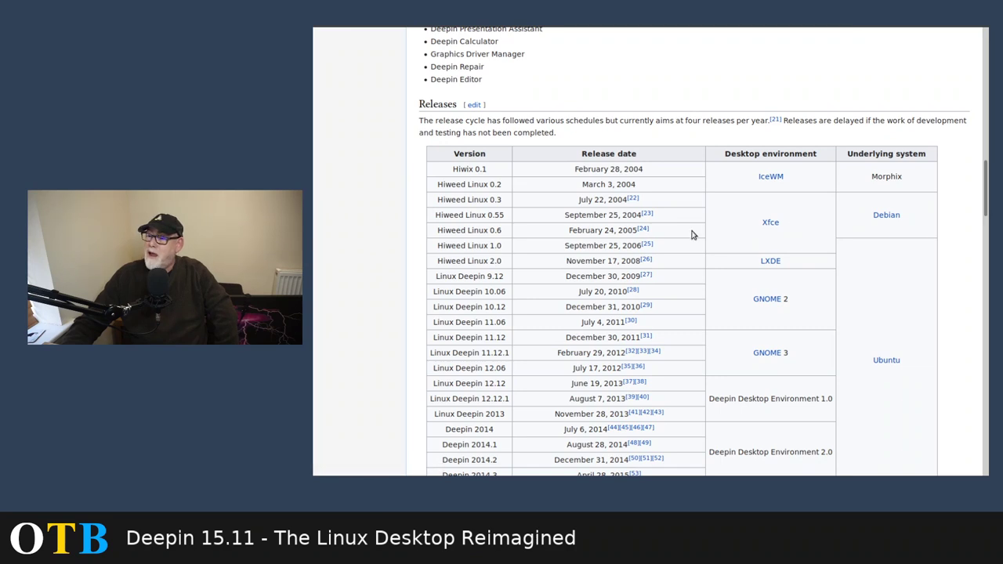
scroll("down", 3)
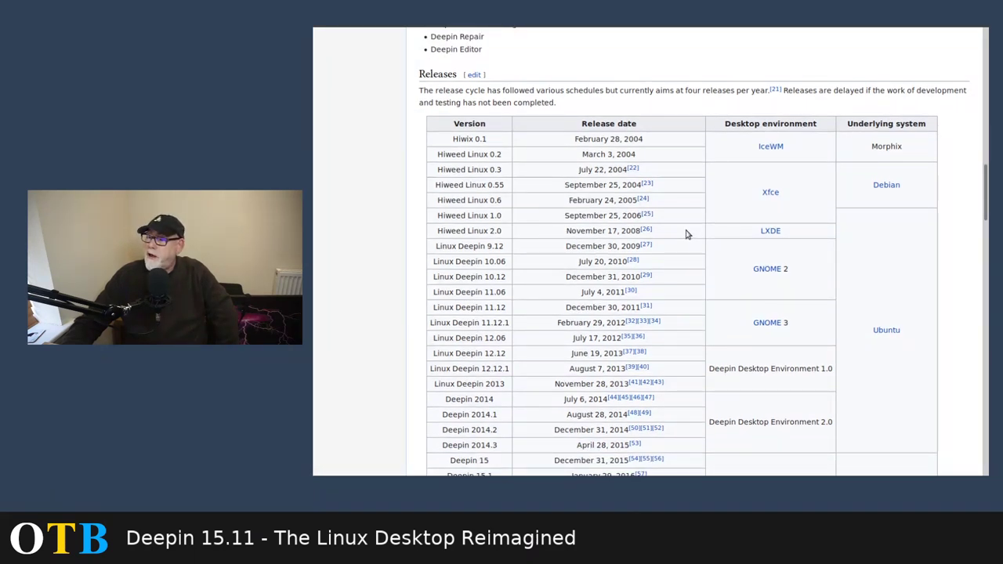
mouse_move(665, 228)
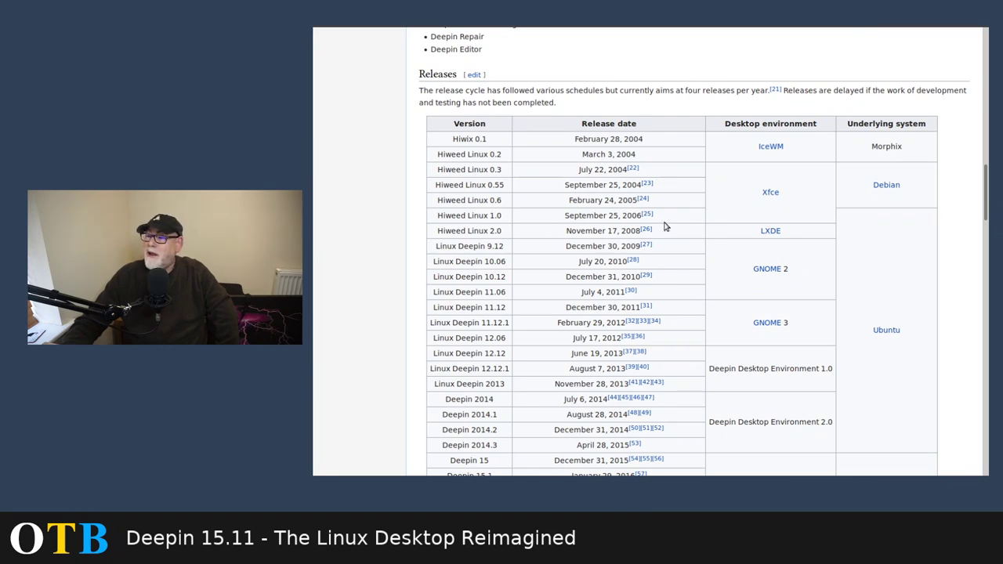
mouse_move(725, 235)
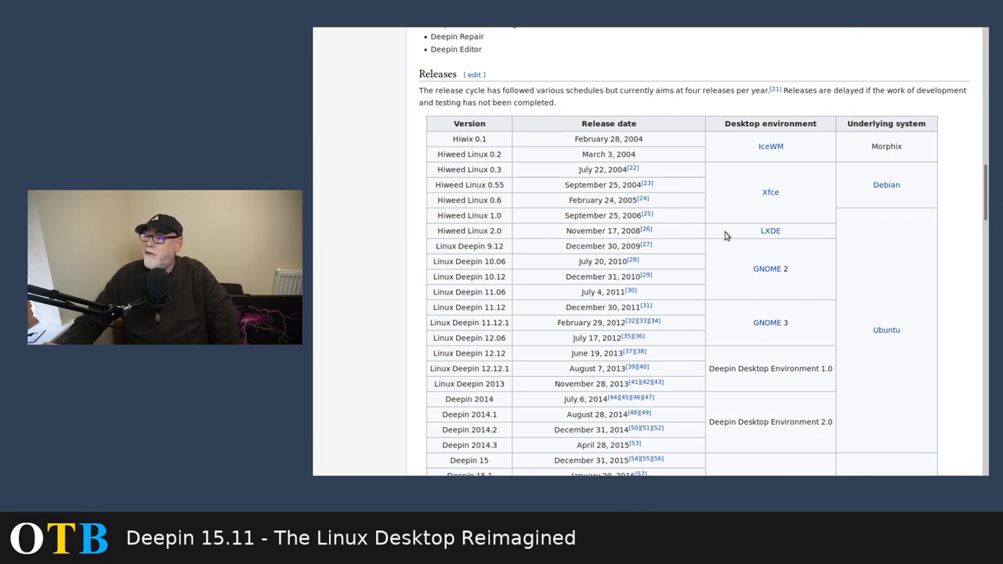
mouse_move(850, 242)
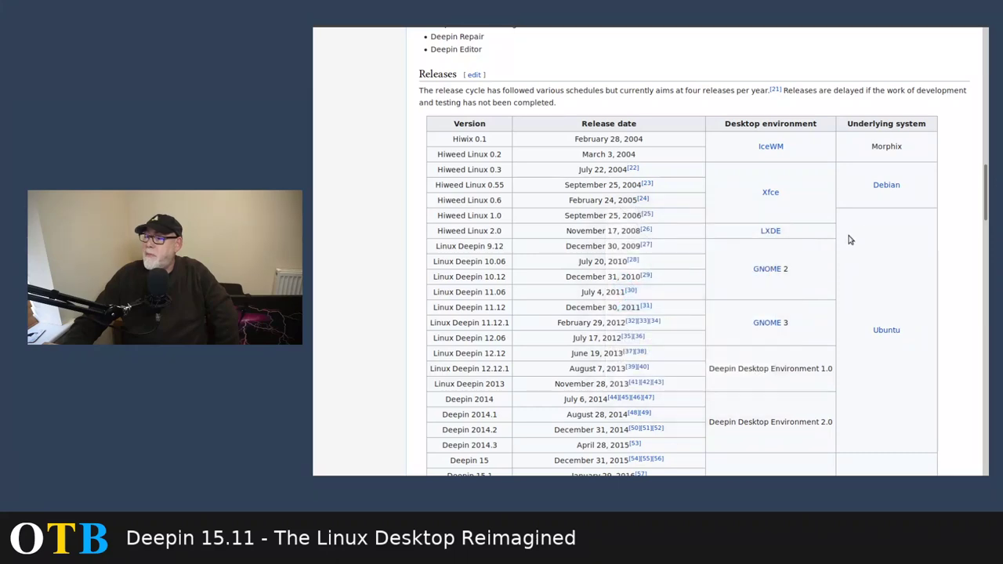
scroll("down", 3)
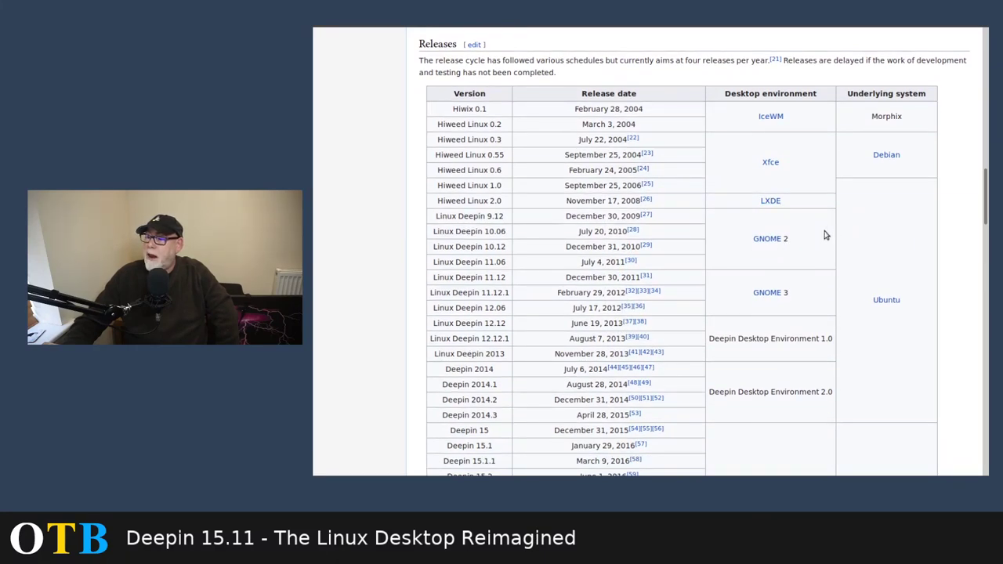
scroll("down", 3)
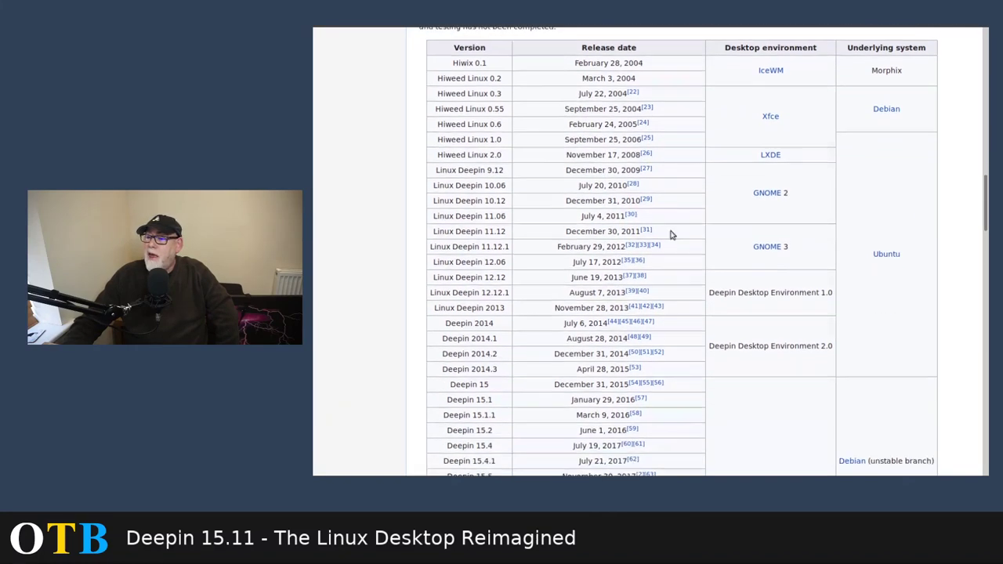
scroll("down", 3)
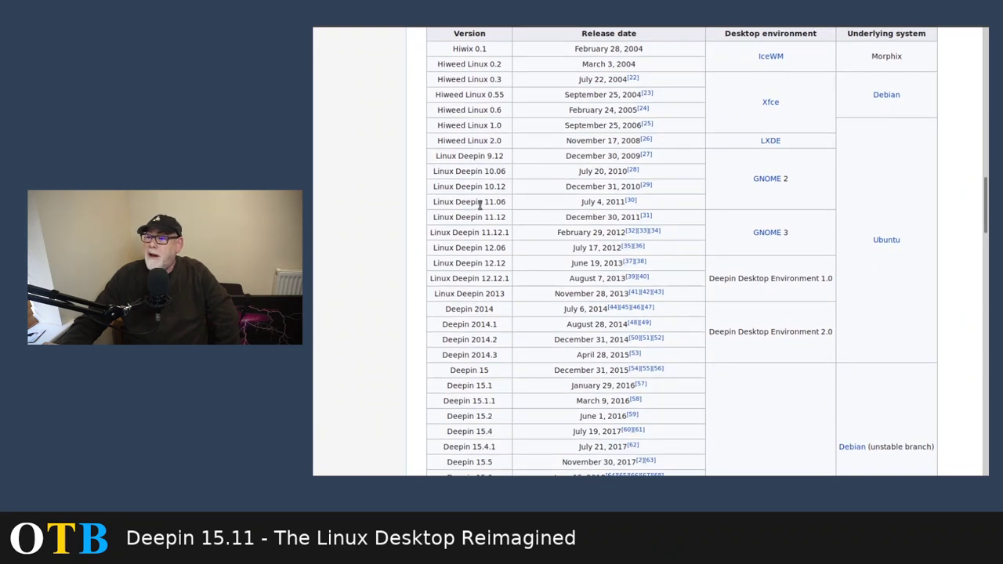
mouse_move(766, 213)
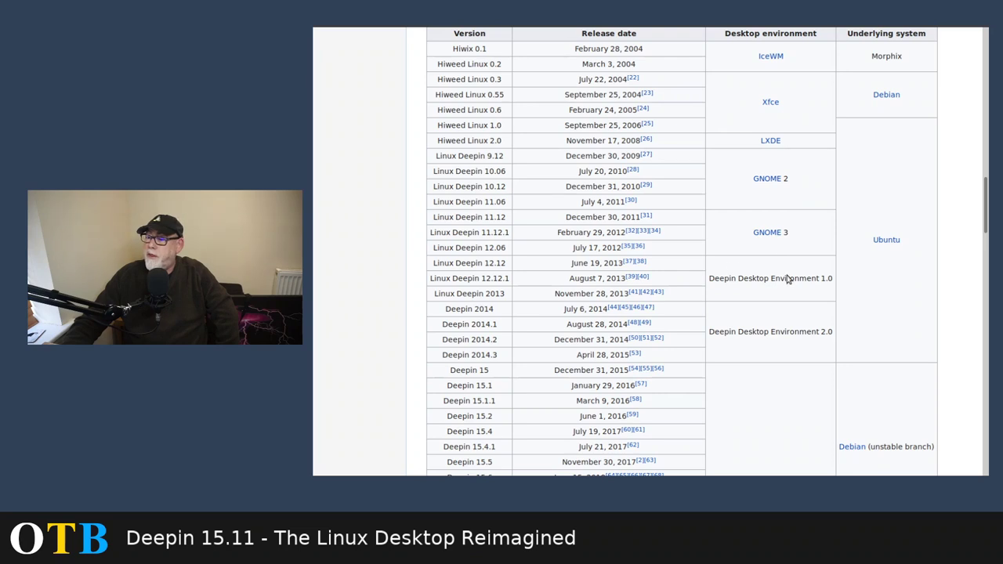
mouse_move(858, 179)
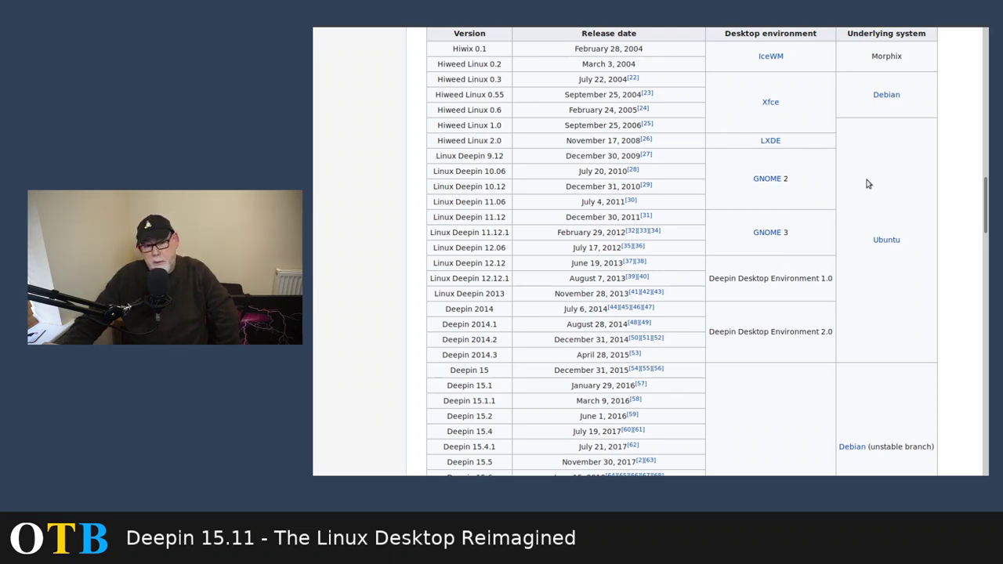
scroll("down", 3)
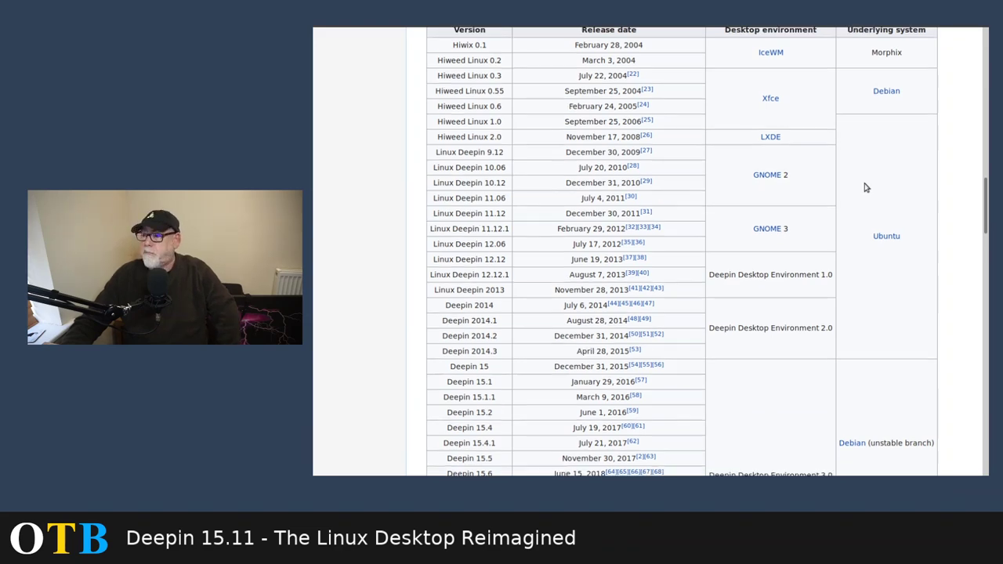
scroll("down", 3)
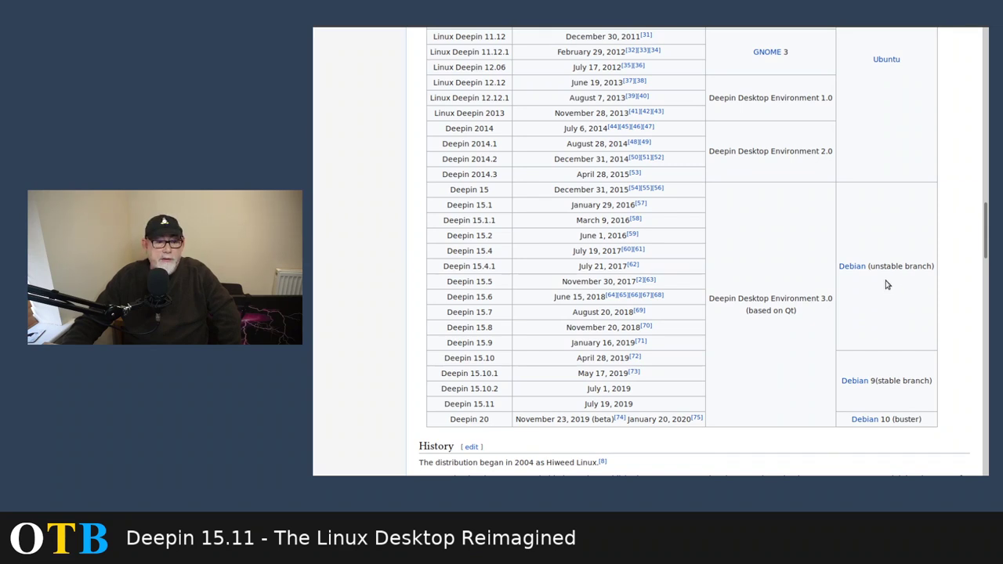
mouse_move(868, 284)
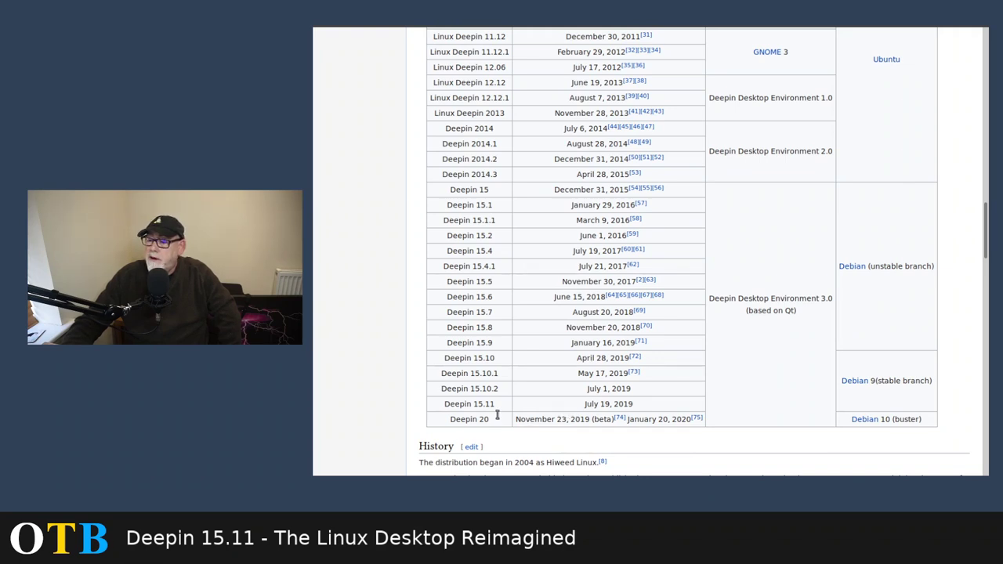
mouse_move(529, 417)
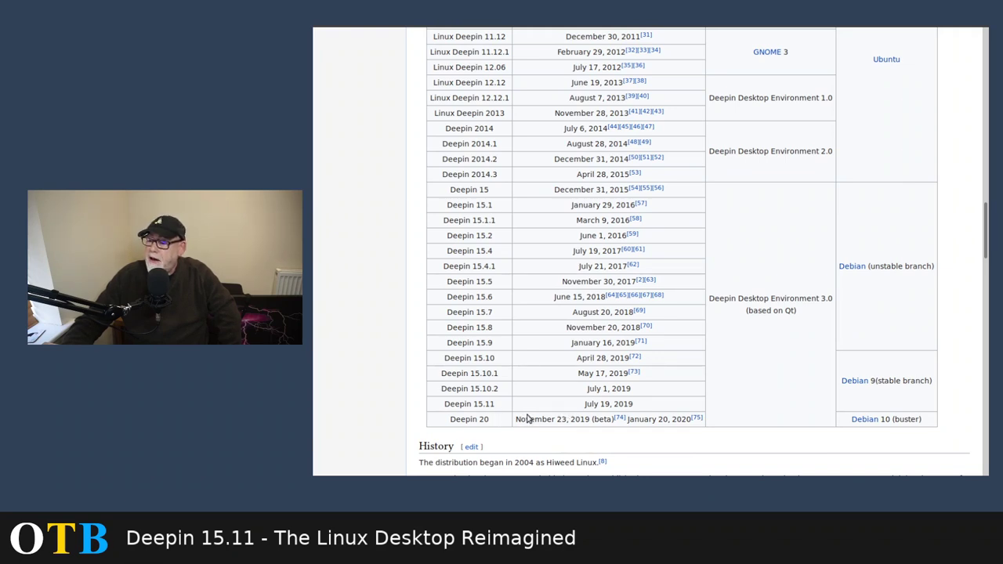
mouse_move(941, 424)
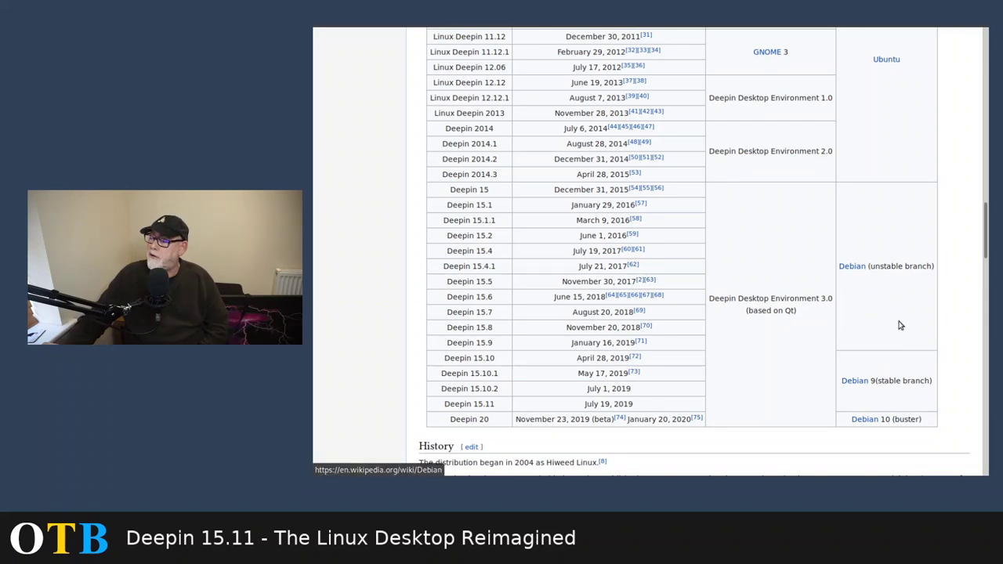
Return to the top of the Deepin article showing the introduction, contents and infobox
scroll("down", 3)
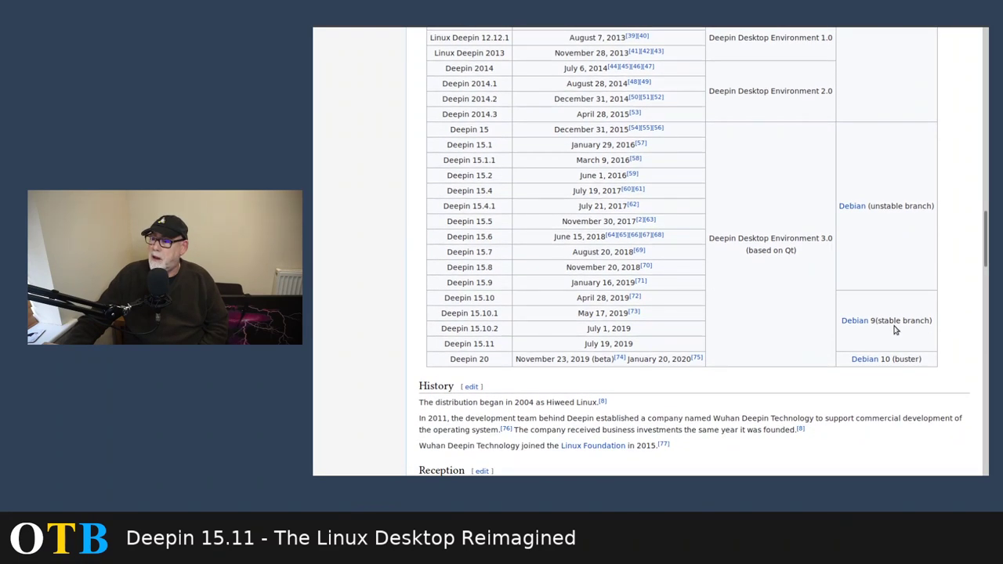
mouse_move(746, 357)
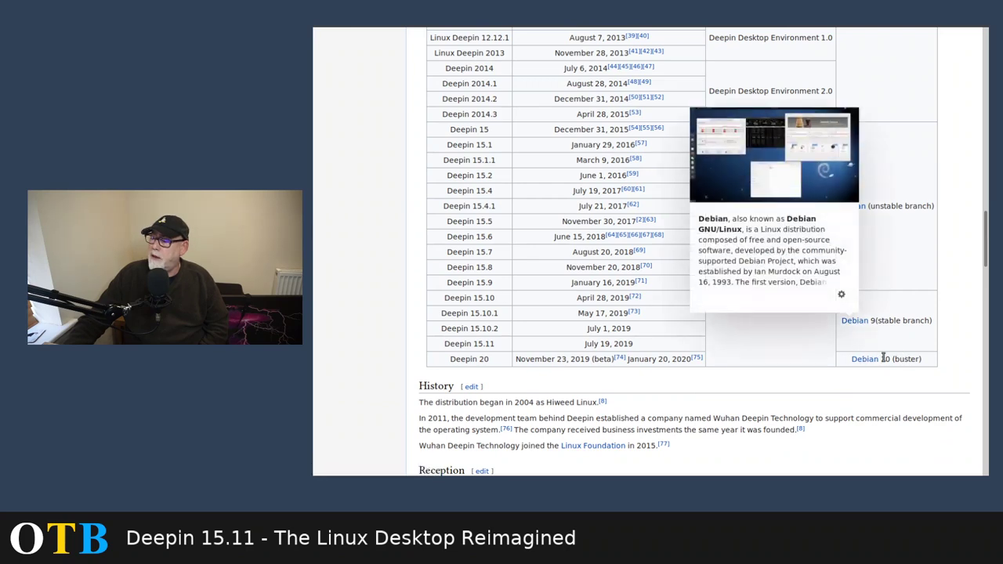
mouse_move(952, 313)
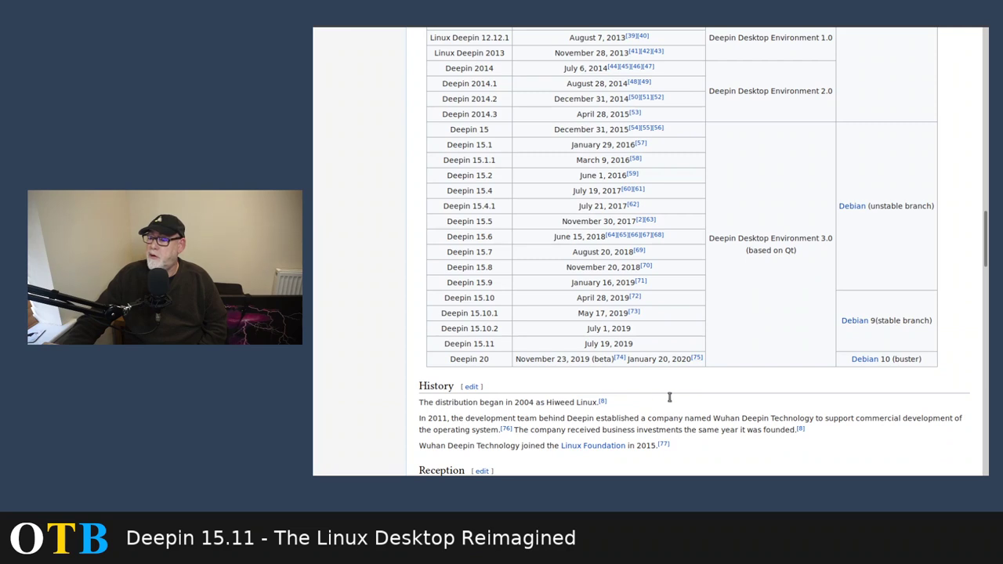
mouse_move(690, 408)
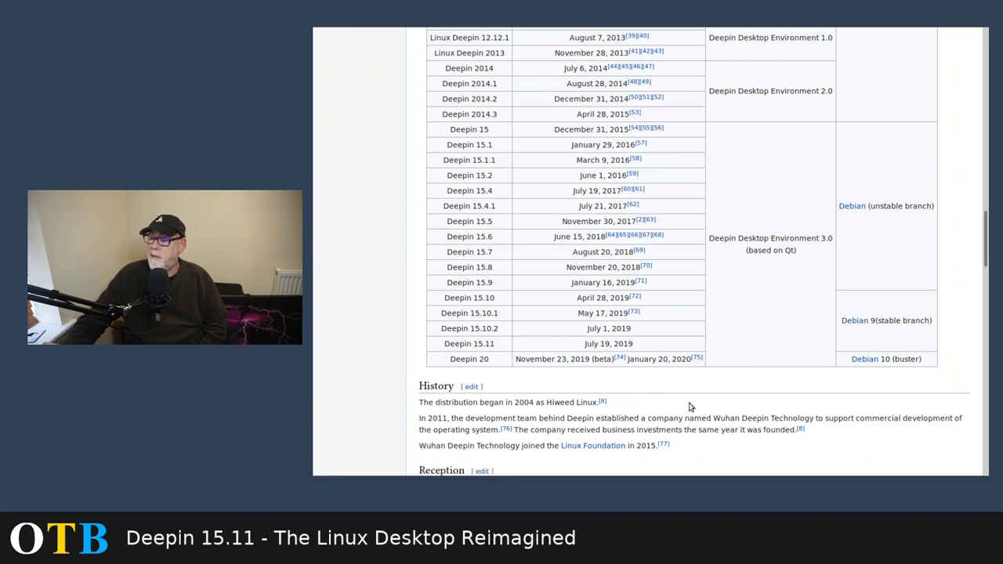
mouse_move(688, 408)
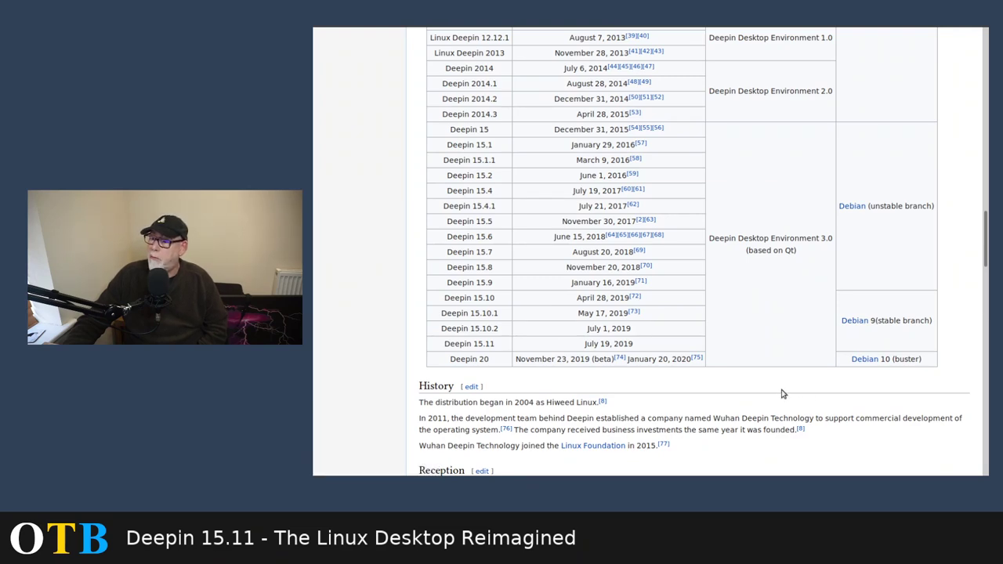
scroll("up", 3)
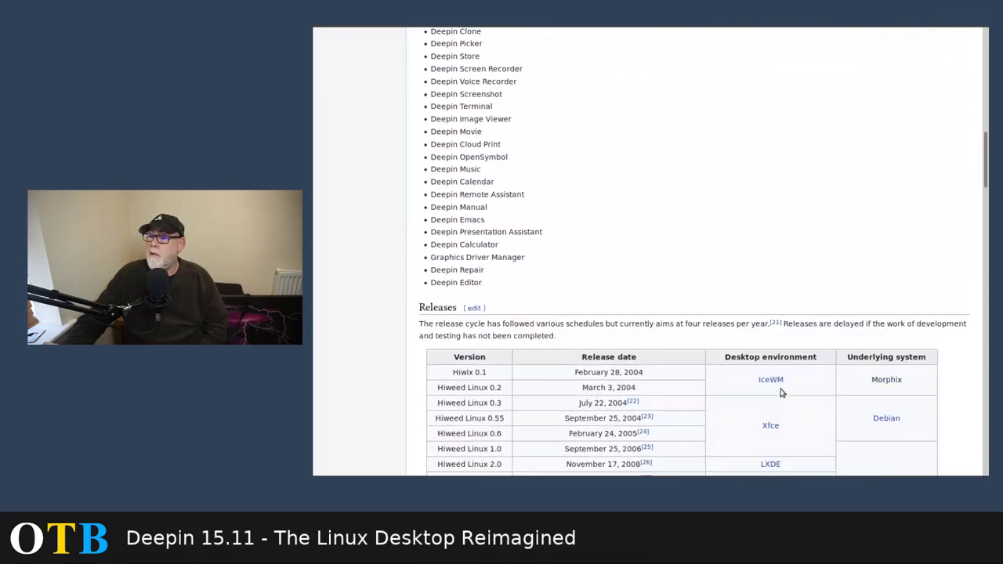
scroll("up", 3)
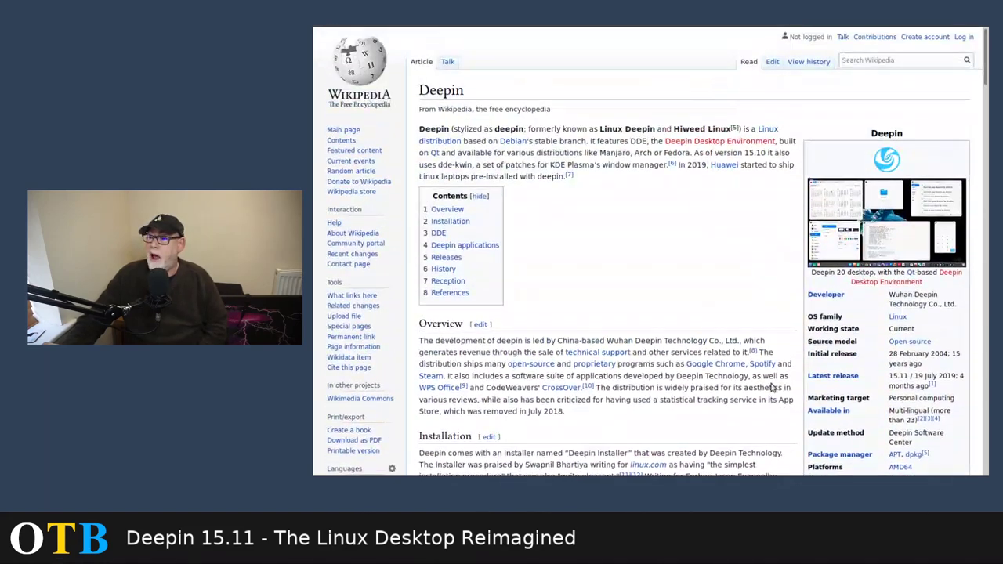